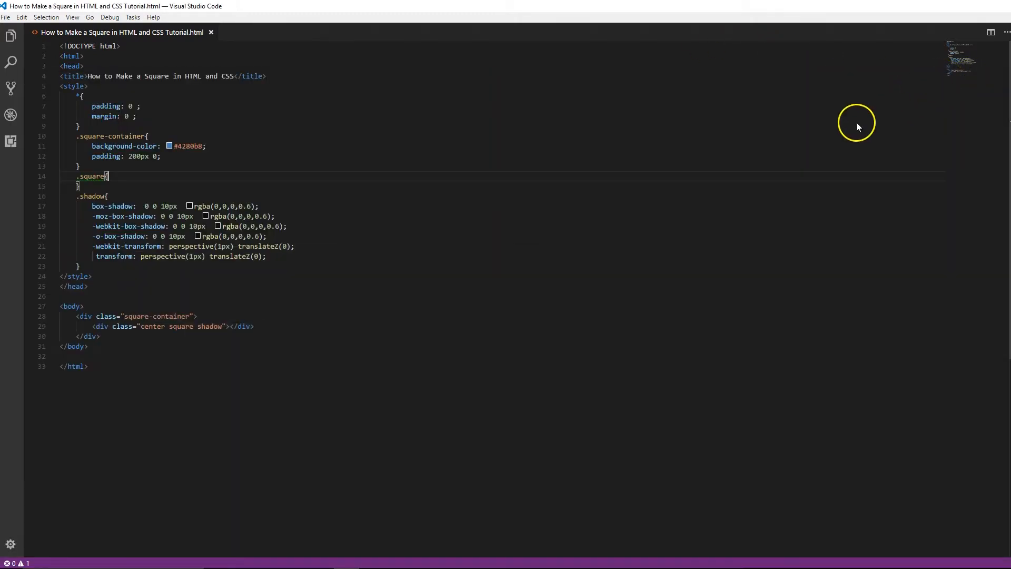
mouse_move(382, 301)
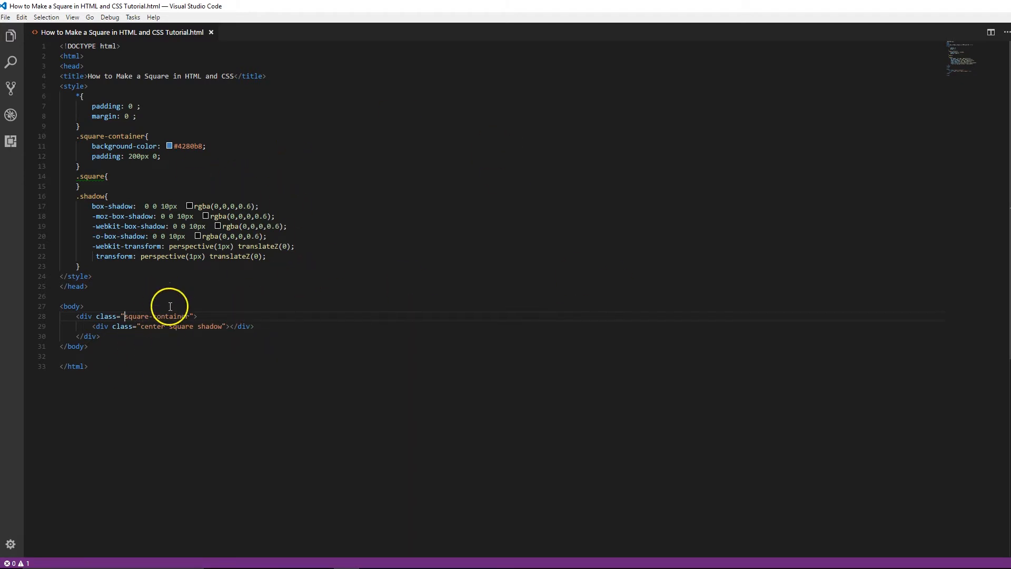
mouse_move(161, 350)
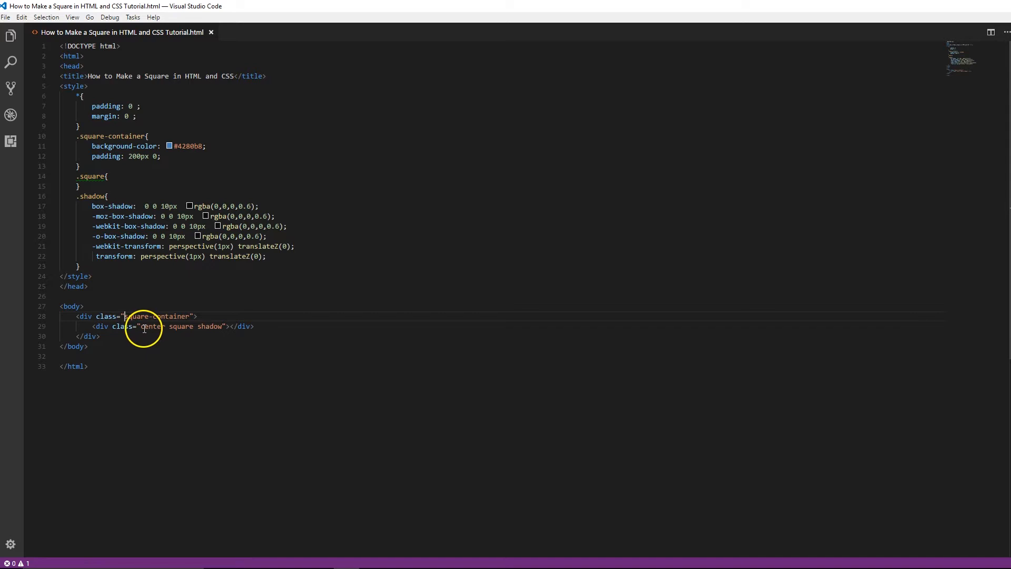
Add a .center rule below the * reset rule with margin: 0 auto
click(93, 256)
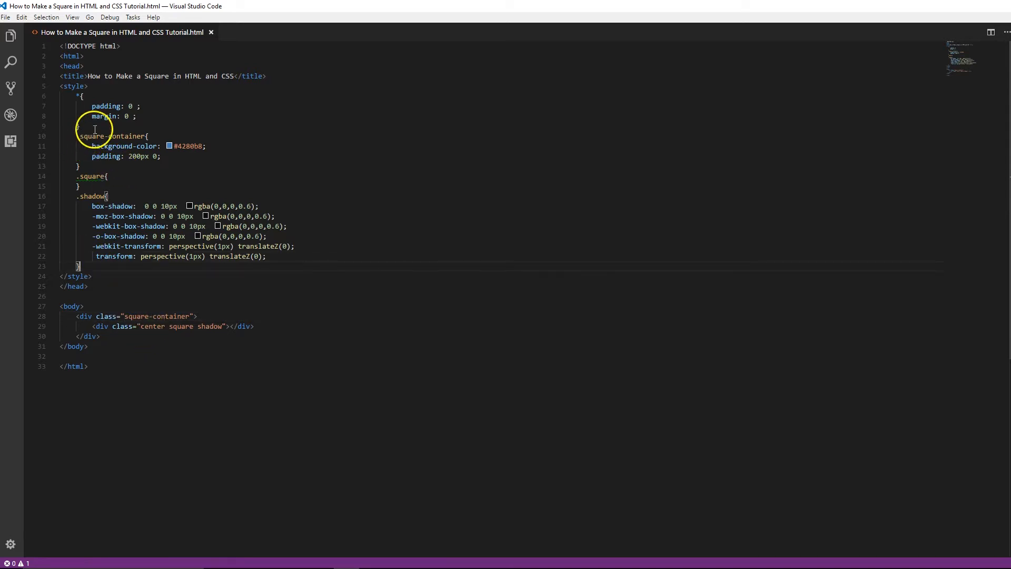
text(center{)
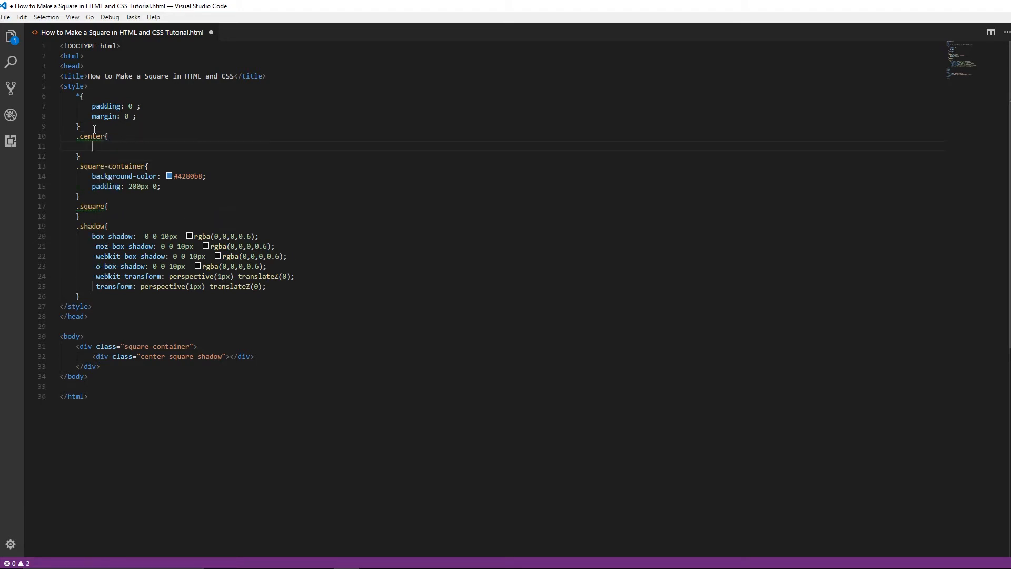
text(mar)
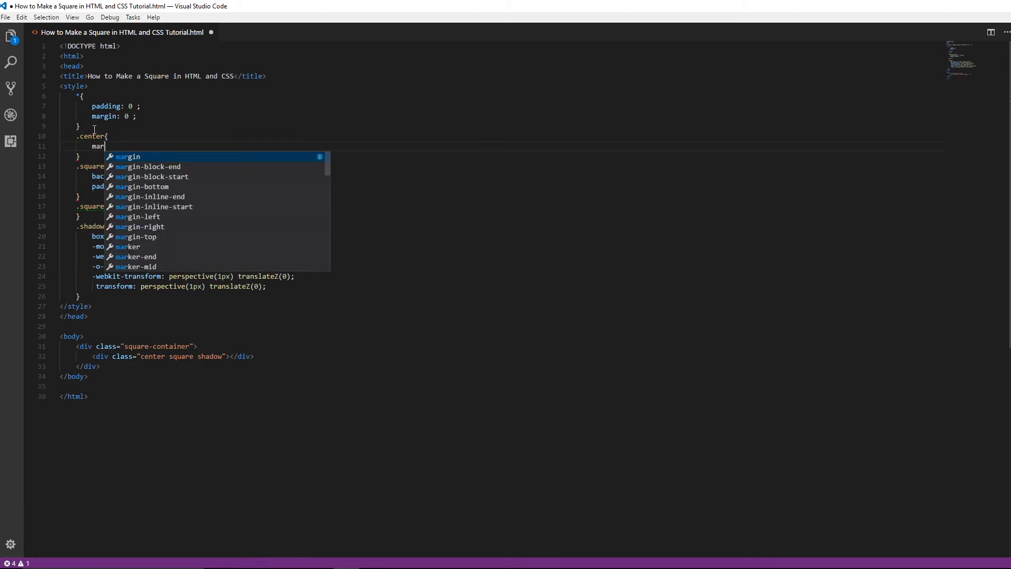
text(:)
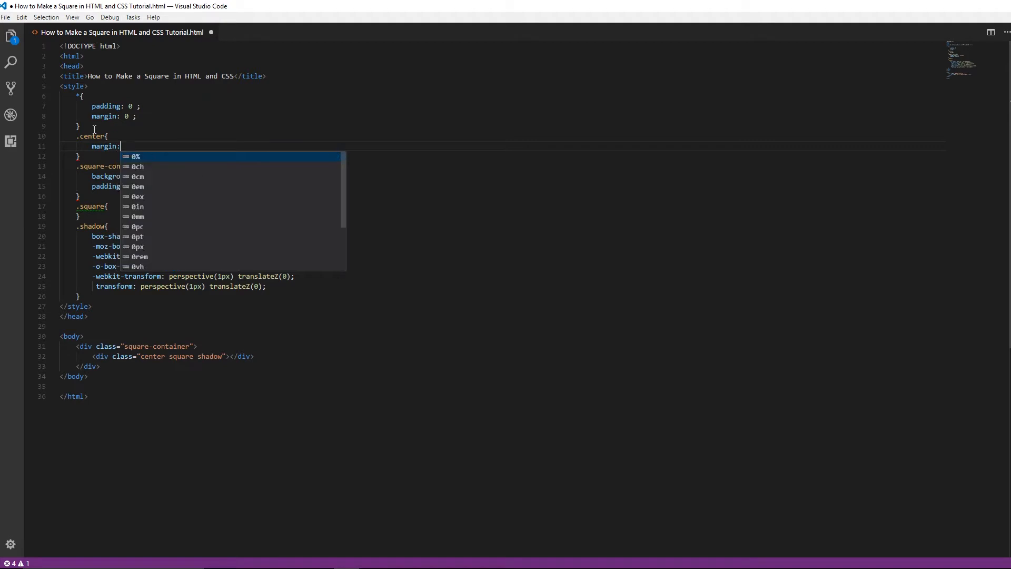
text(0)
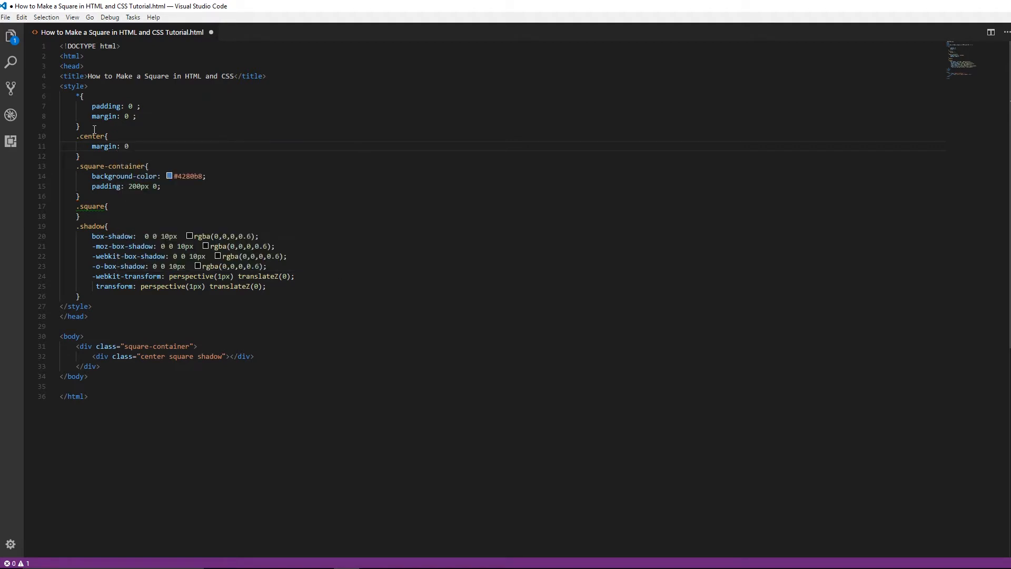
text(auto;)
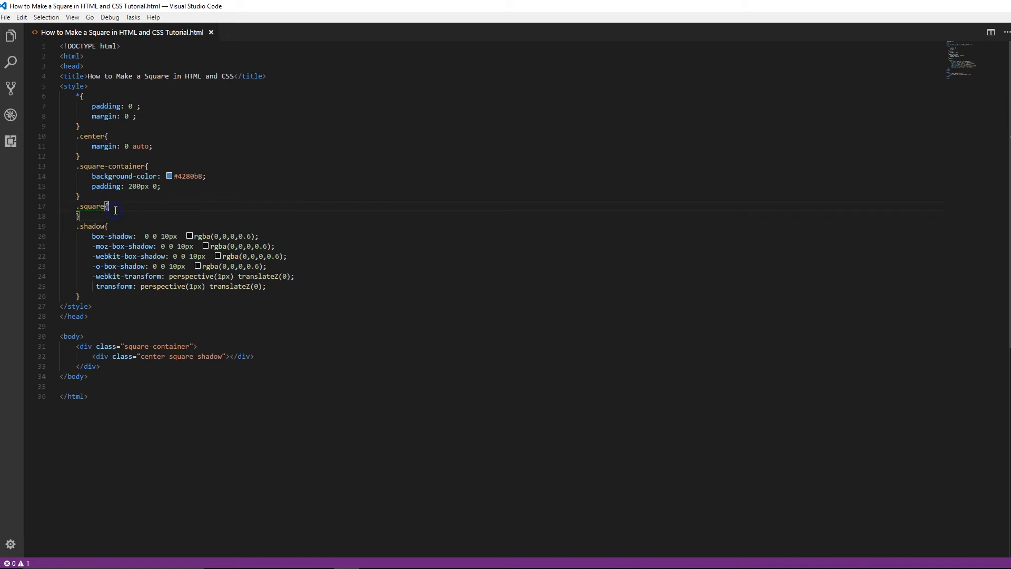
Give .square width: 200px and height: 200px, then open a blank line
key(enter)
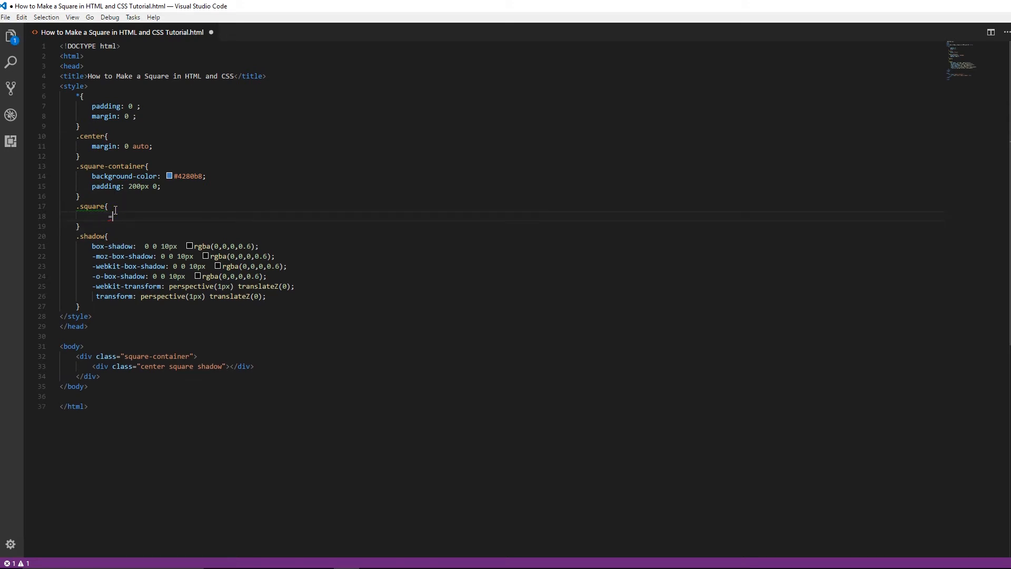
text(width: 200)
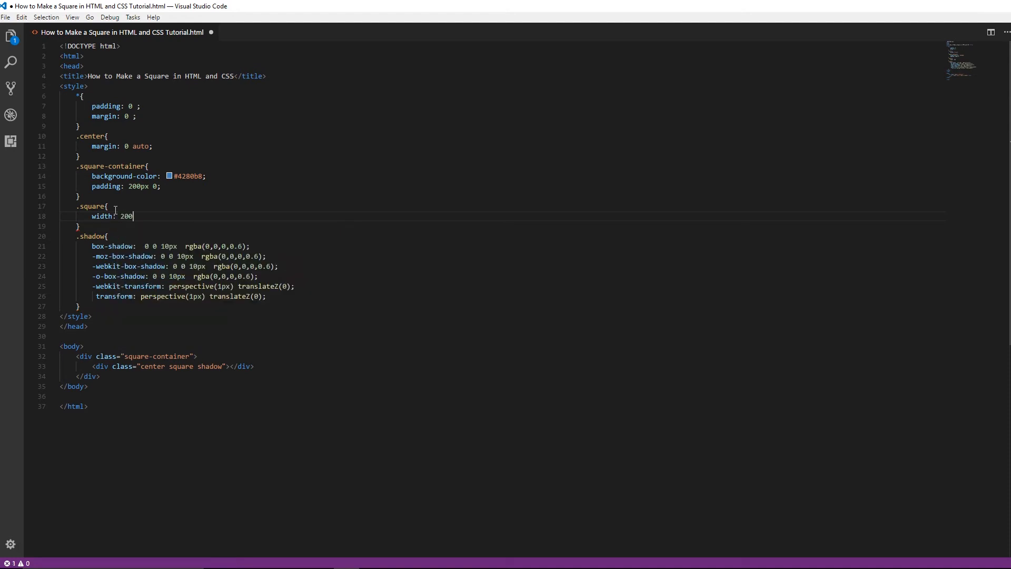
text(px;)
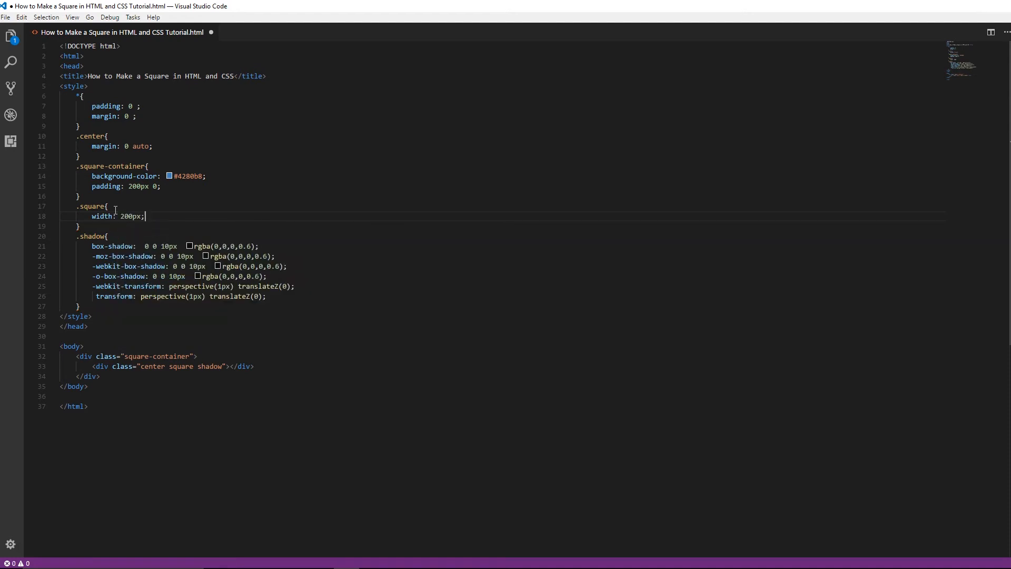
text(height: 1)
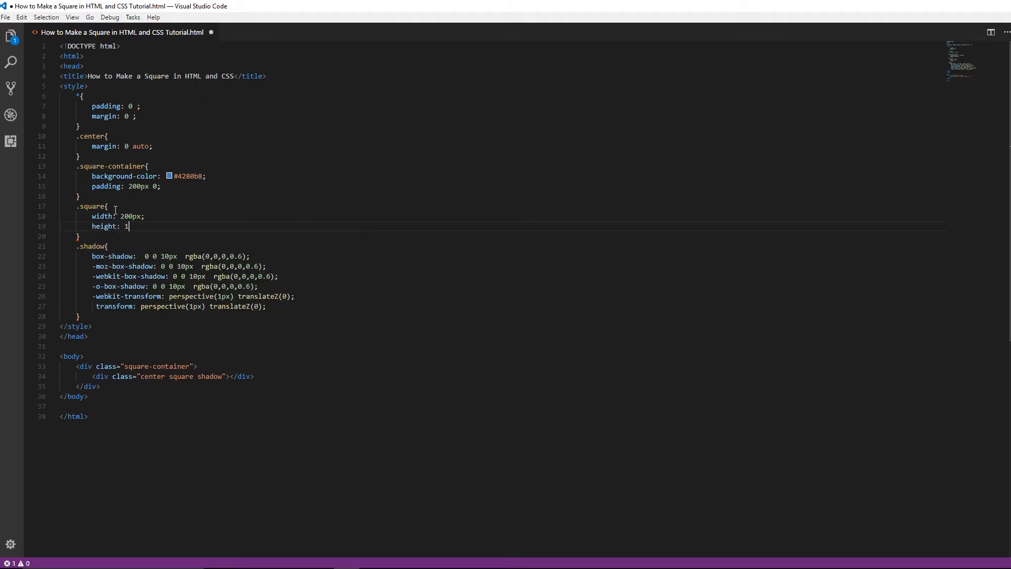
text(00px;)
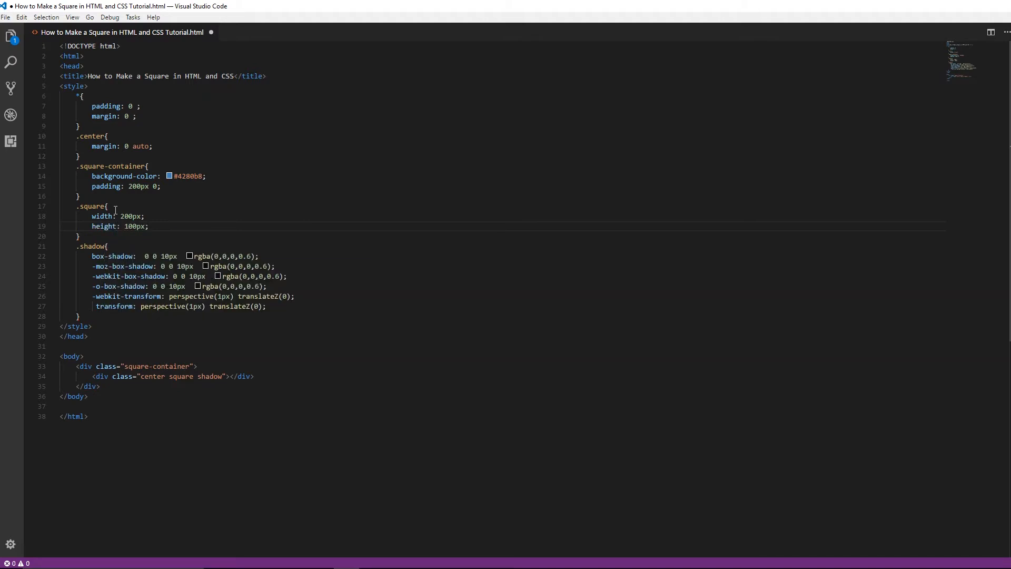
double_click(133, 227)
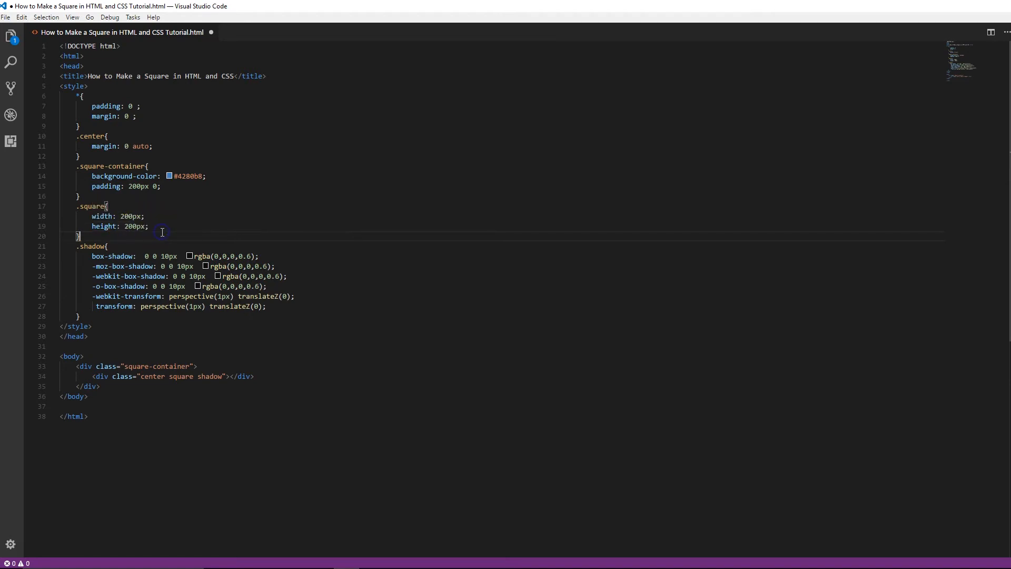
click(161, 226)
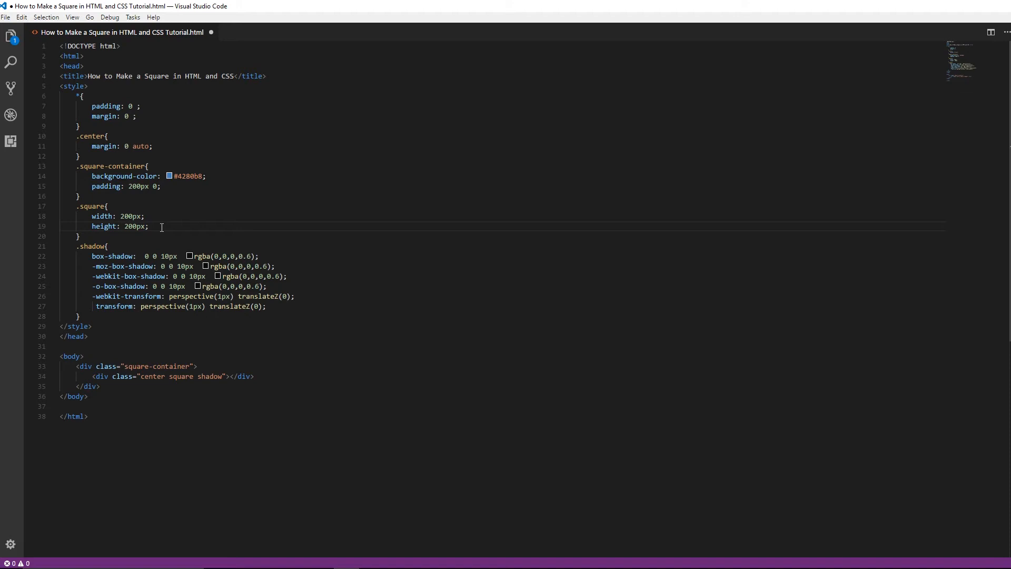
key(Enter)
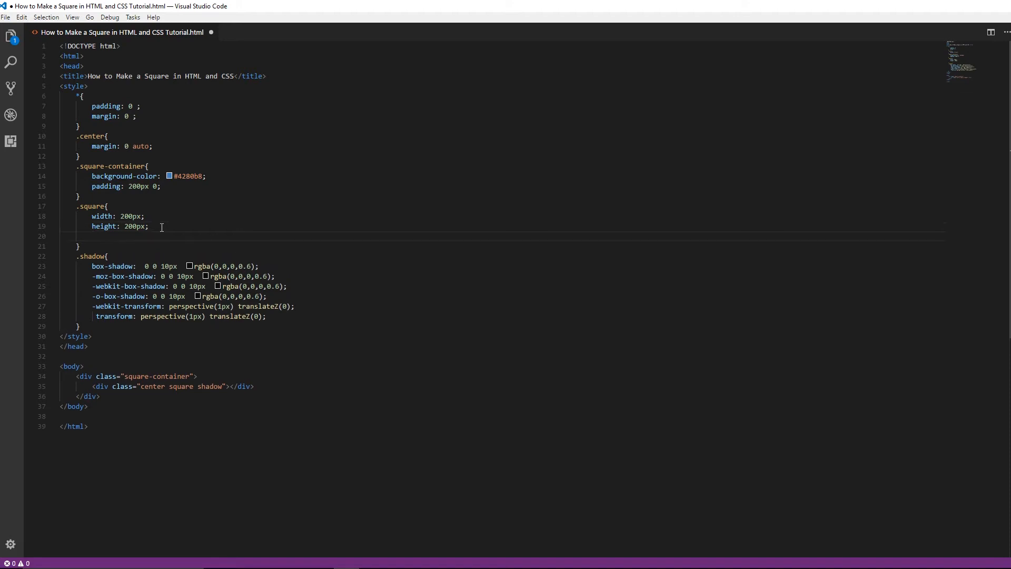
Set .square background-color to #ffffff and switch to the browser preview
text(background-color:)
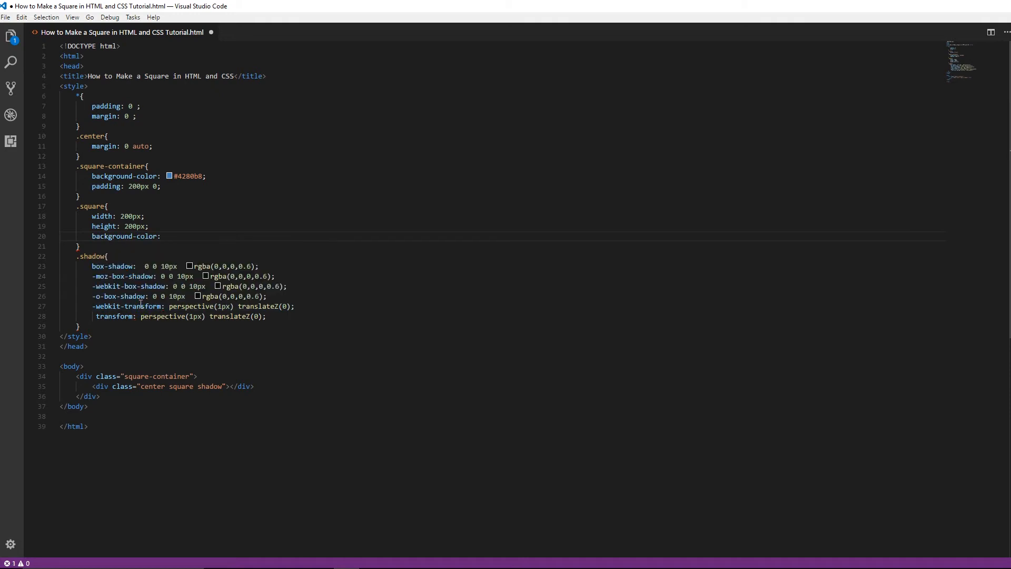
text(#fff)
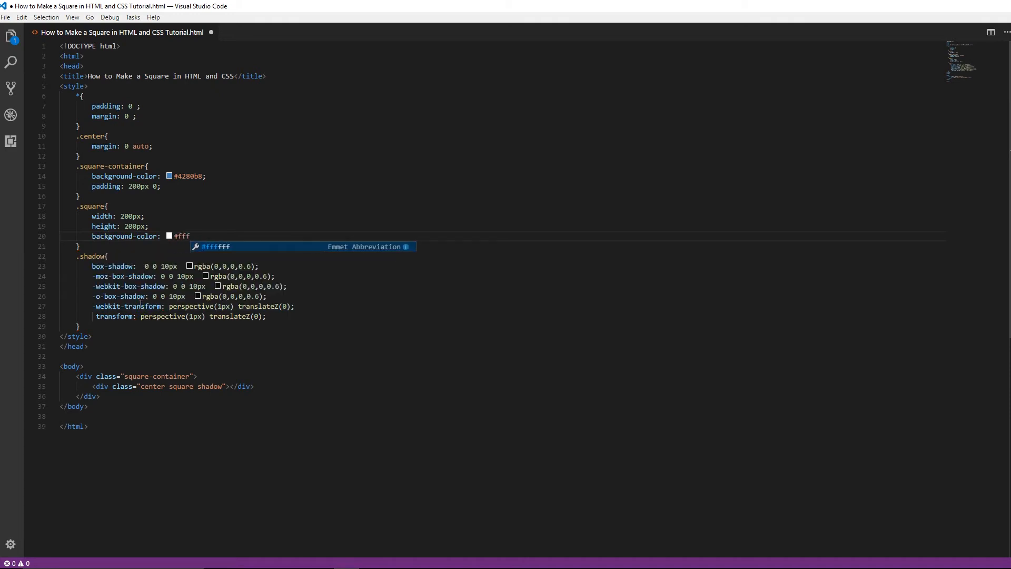
text(fff;)
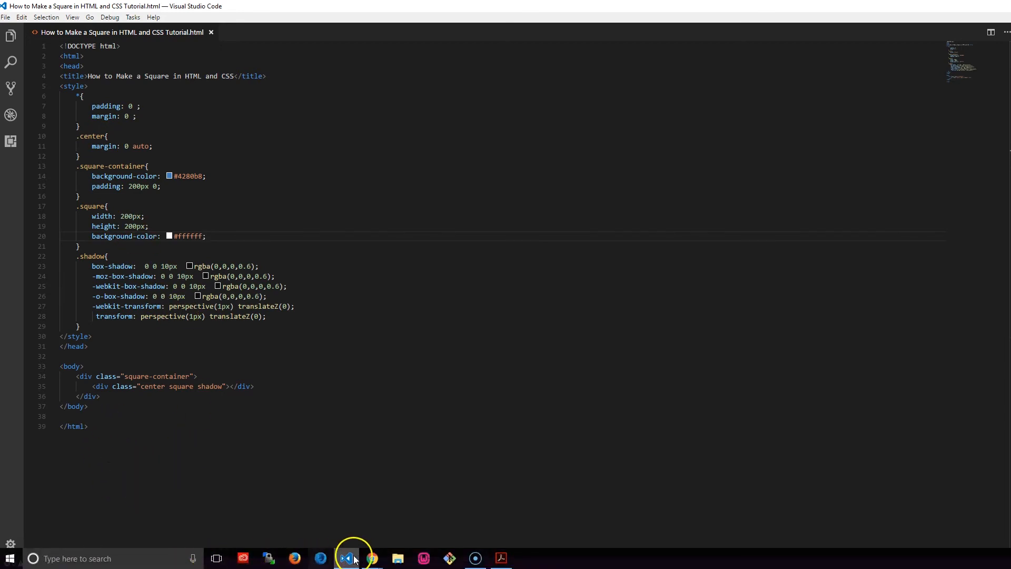
click(371, 557)
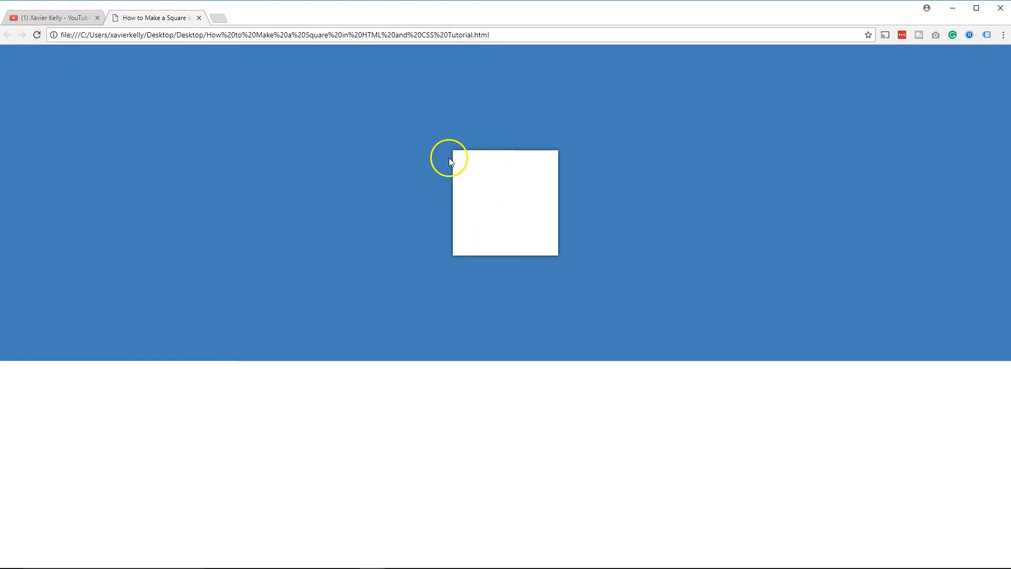
mouse_move(454, 143)
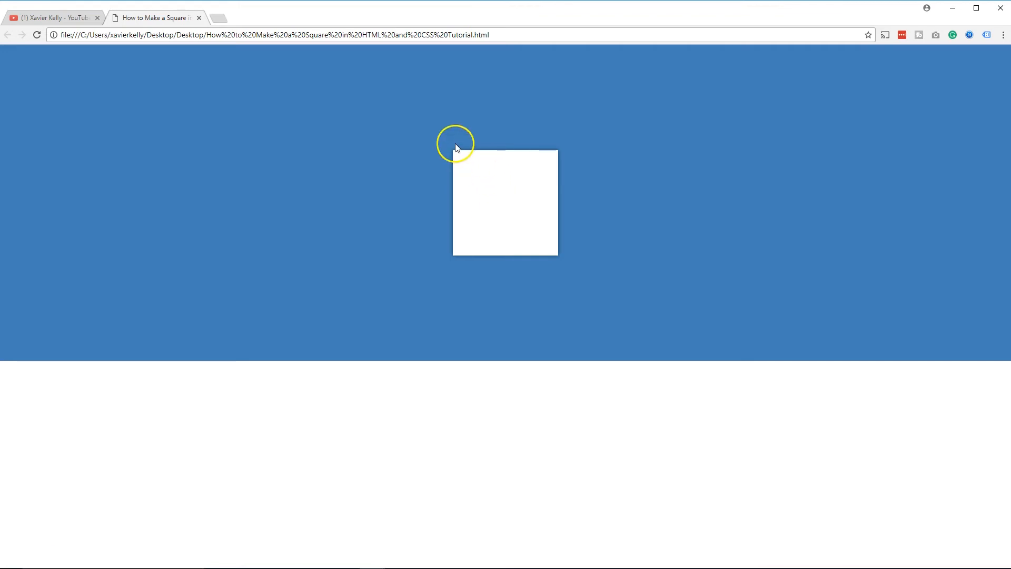
mouse_move(399, 161)
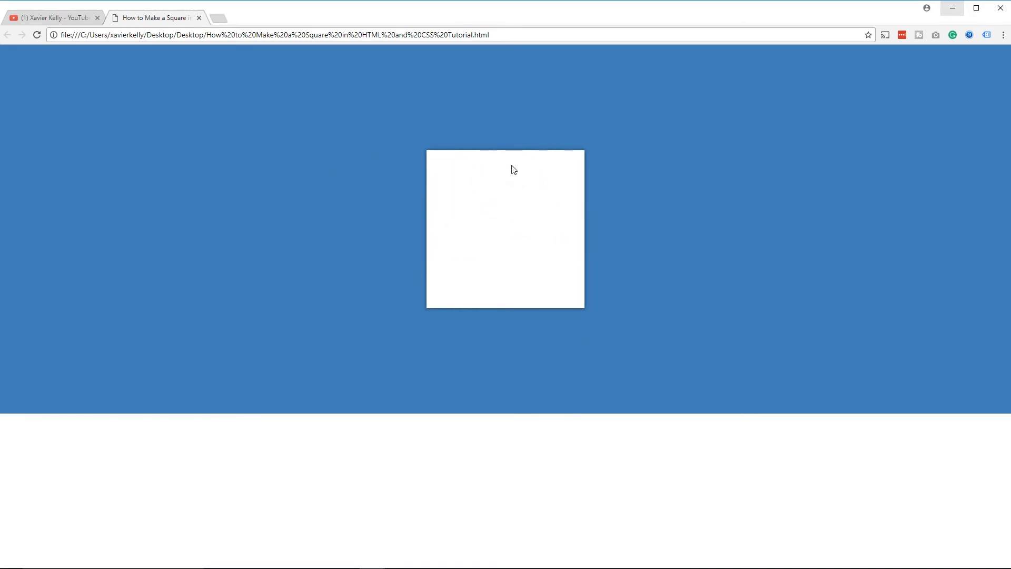
Click in Chrome's tab bar while viewing the page
click(51, 18)
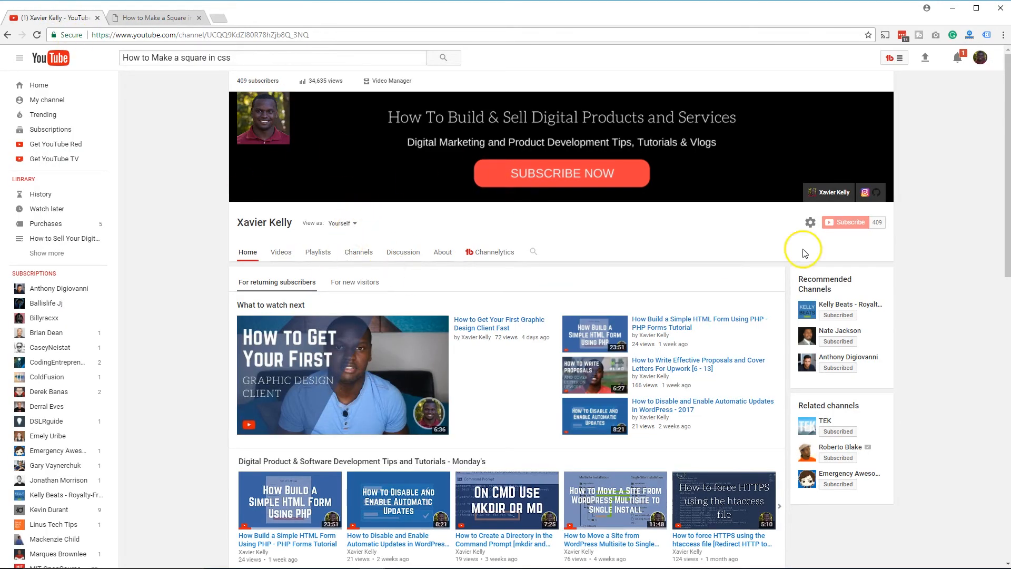
scroll(down, 3)
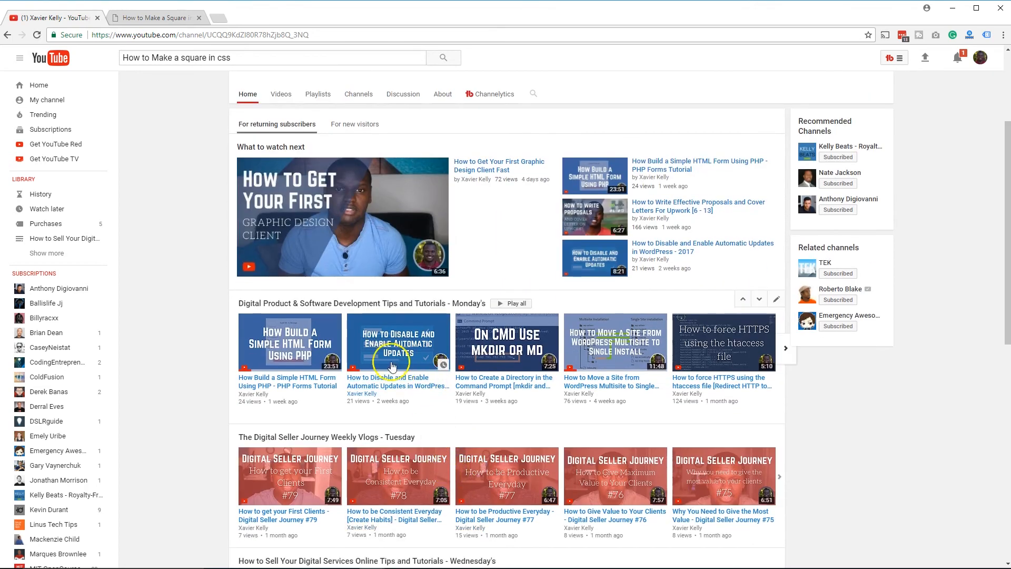
mouse_move(440, 345)
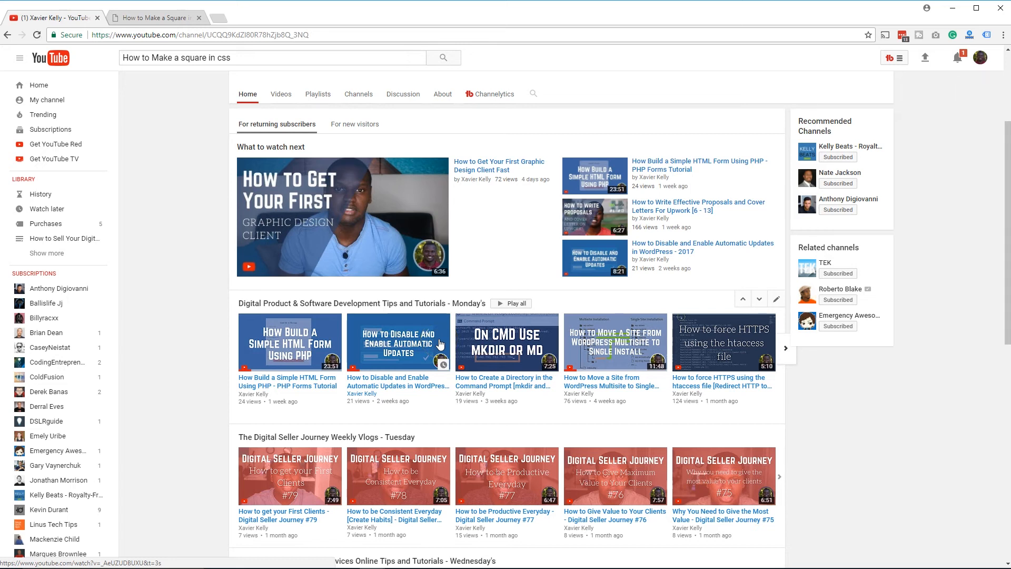
click(437, 342)
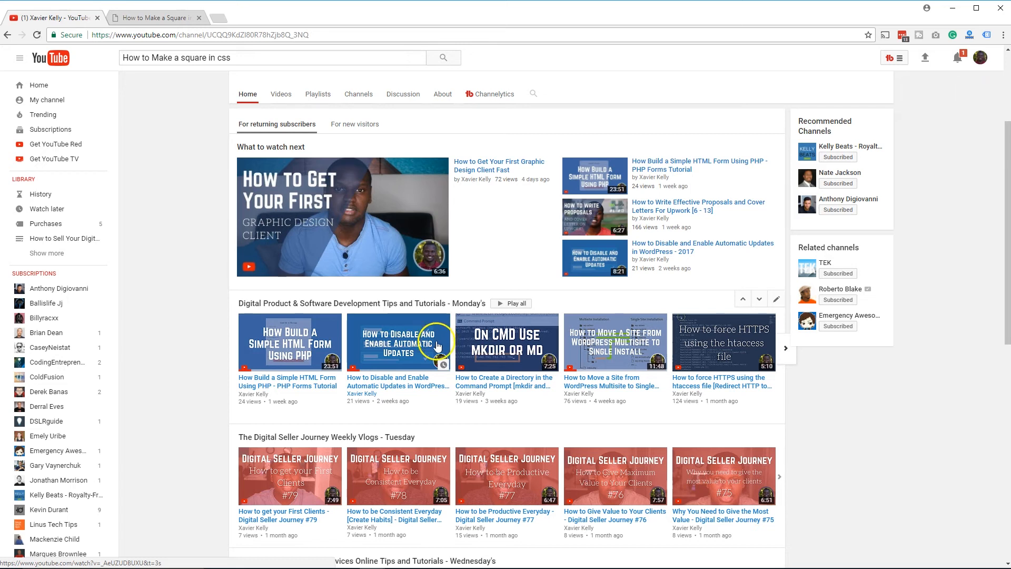
scroll(down, 3)
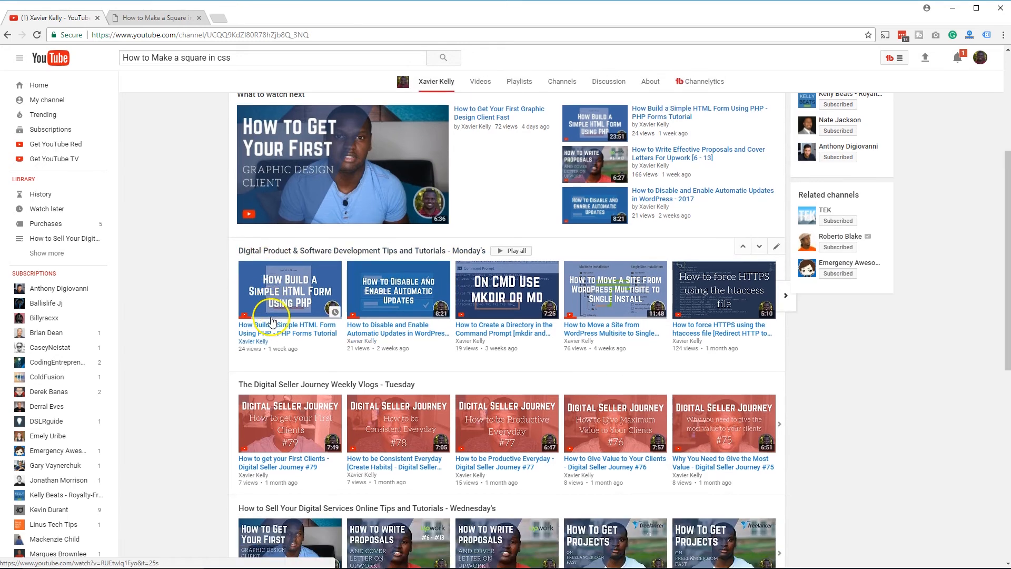
scroll(down, 3)
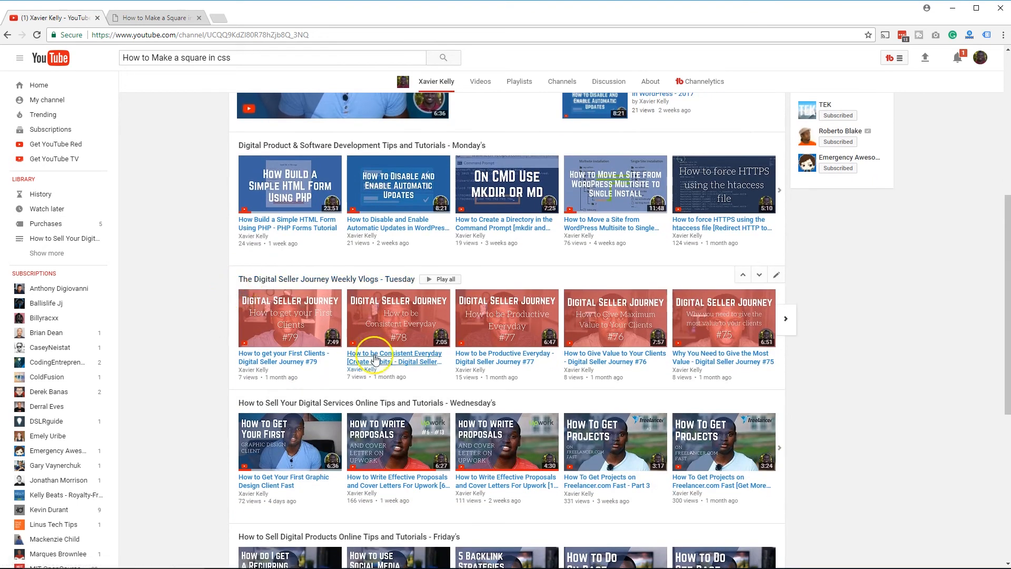
mouse_move(348, 345)
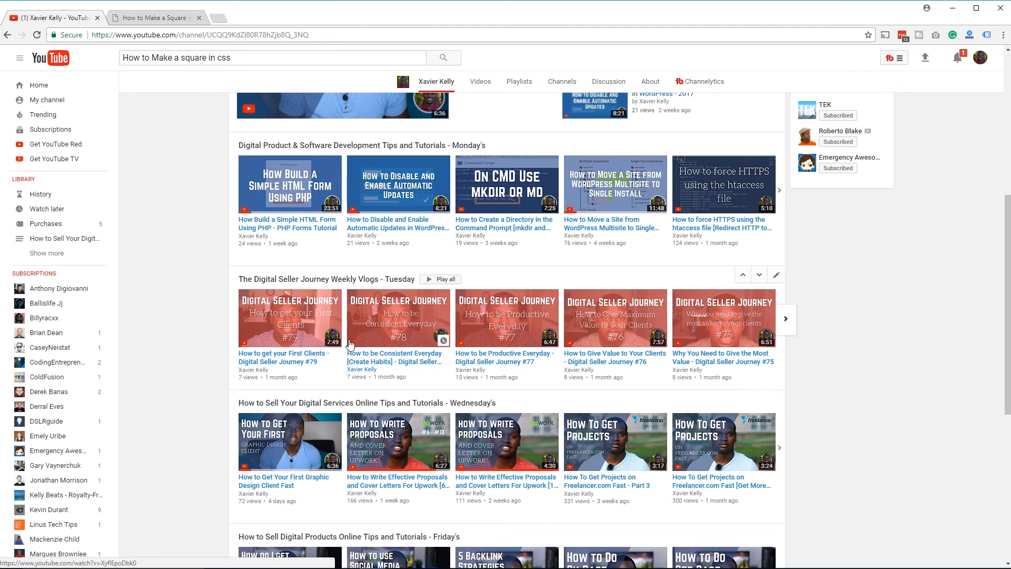
scroll(down, 3)
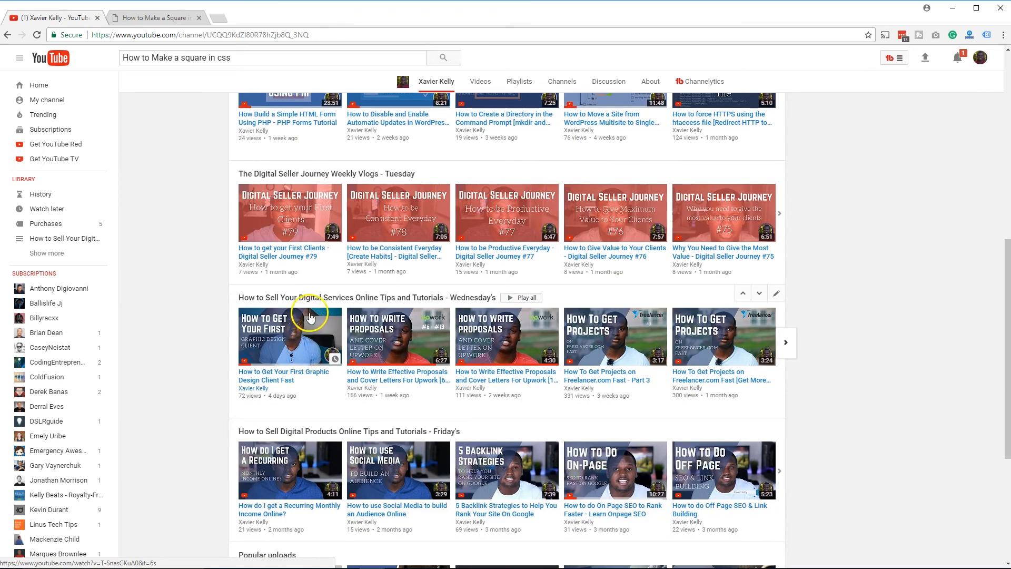
mouse_move(377, 360)
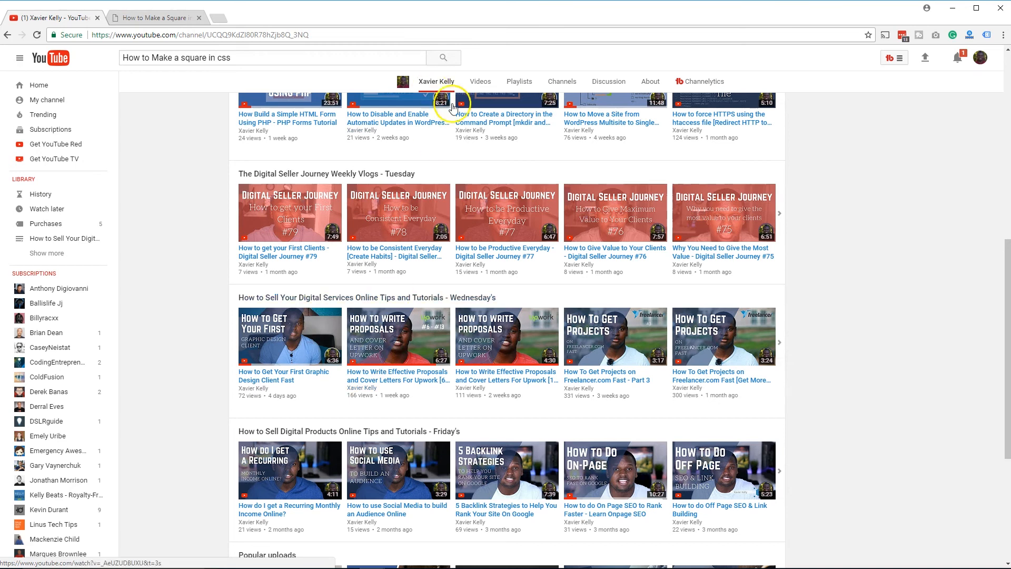
mouse_move(277, 394)
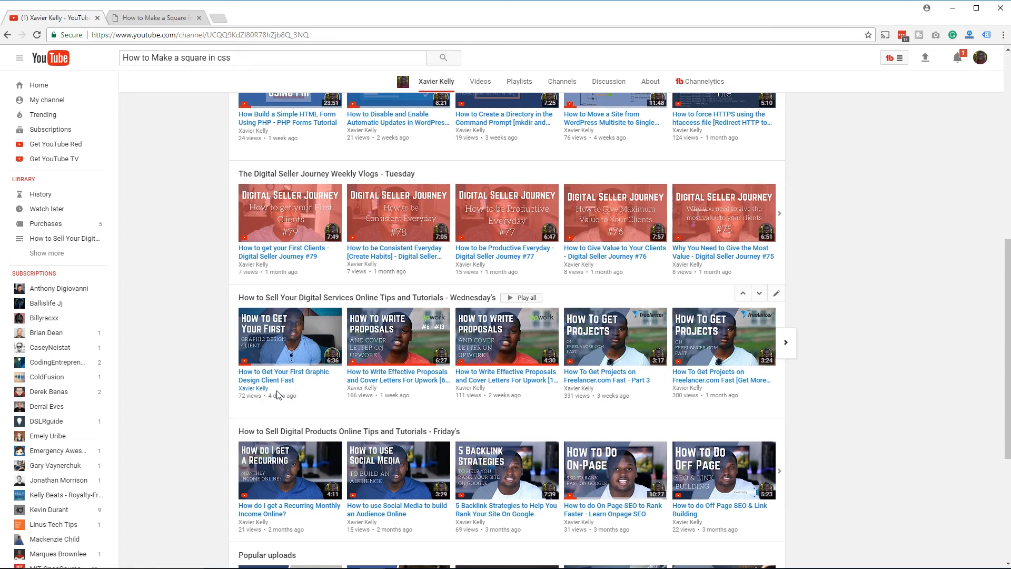